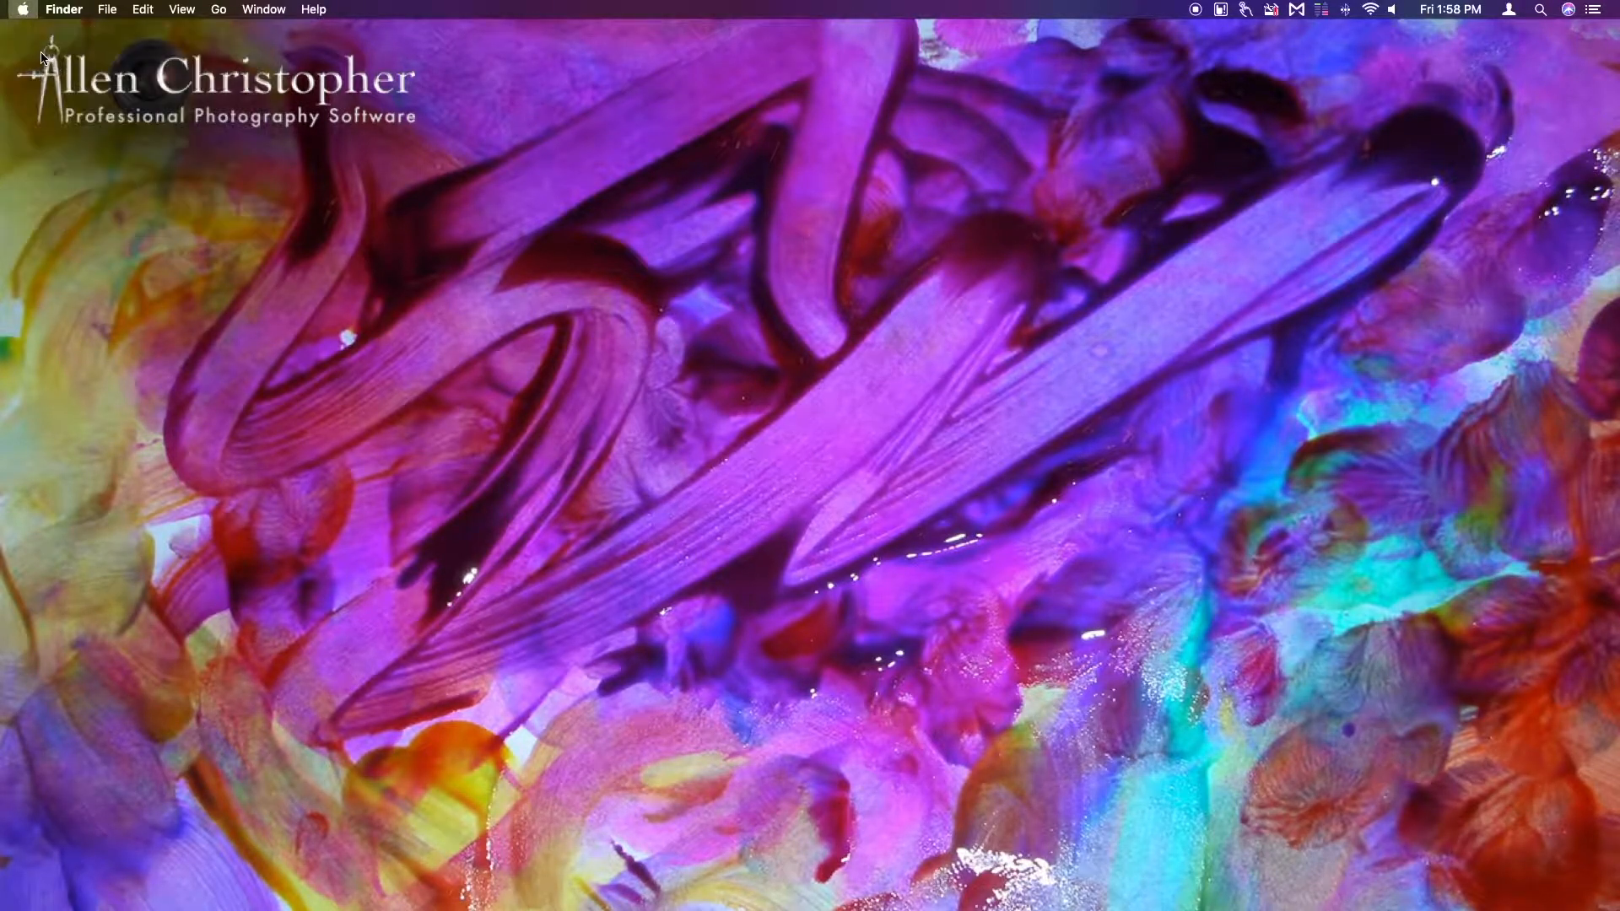
Open Printers & Scanners in System Preferences and start adding a new printer.
click(20, 9)
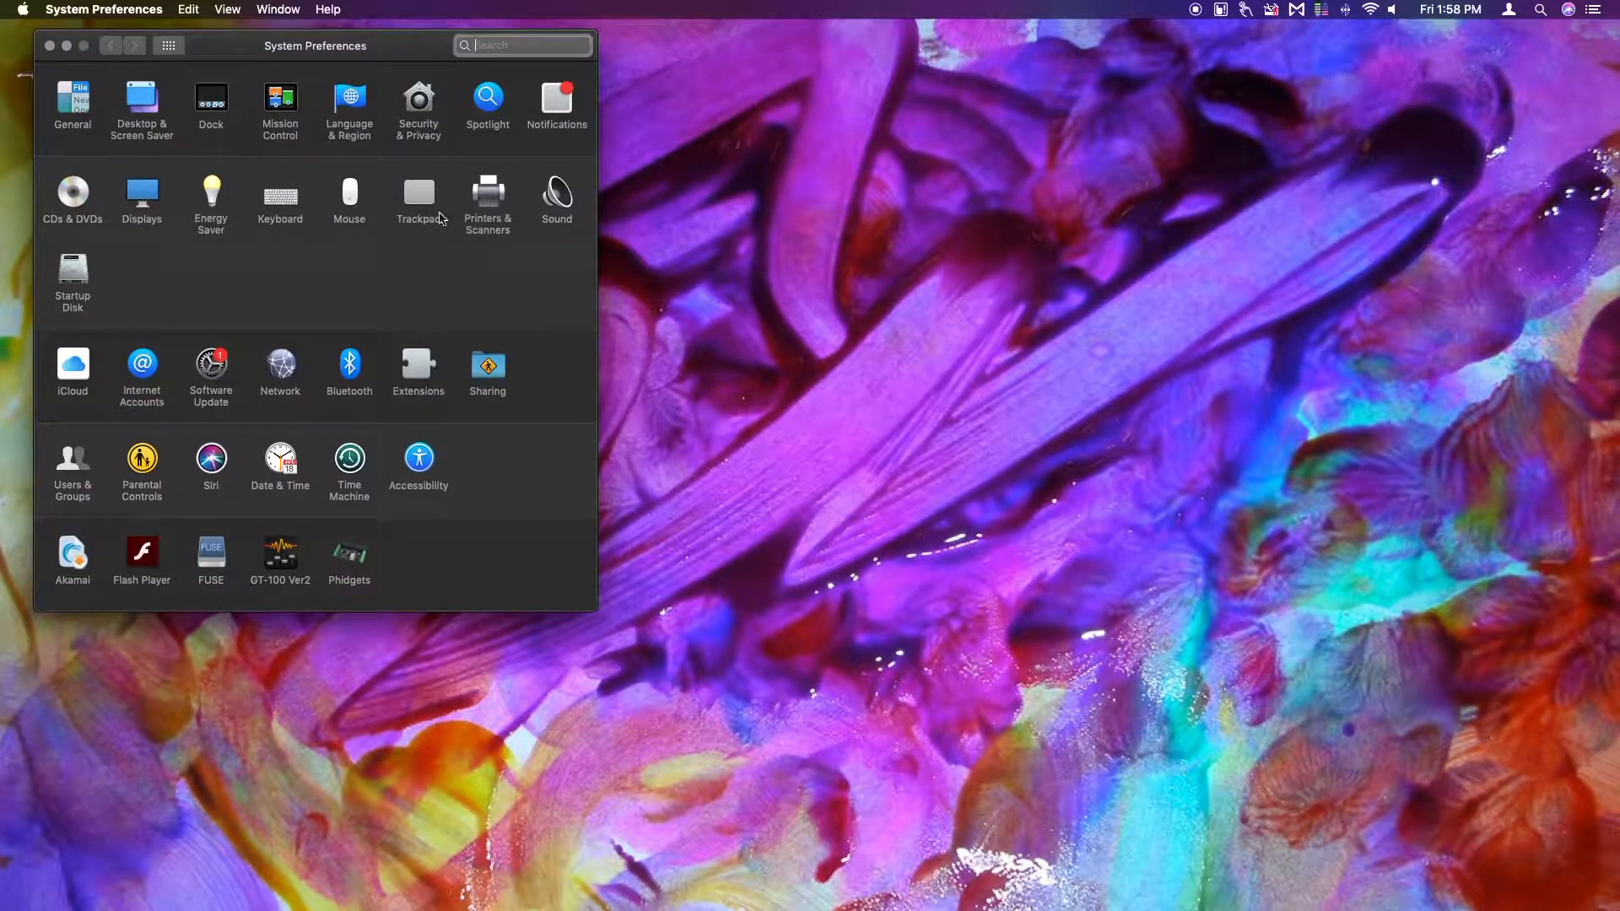
mouse_move(488, 200)
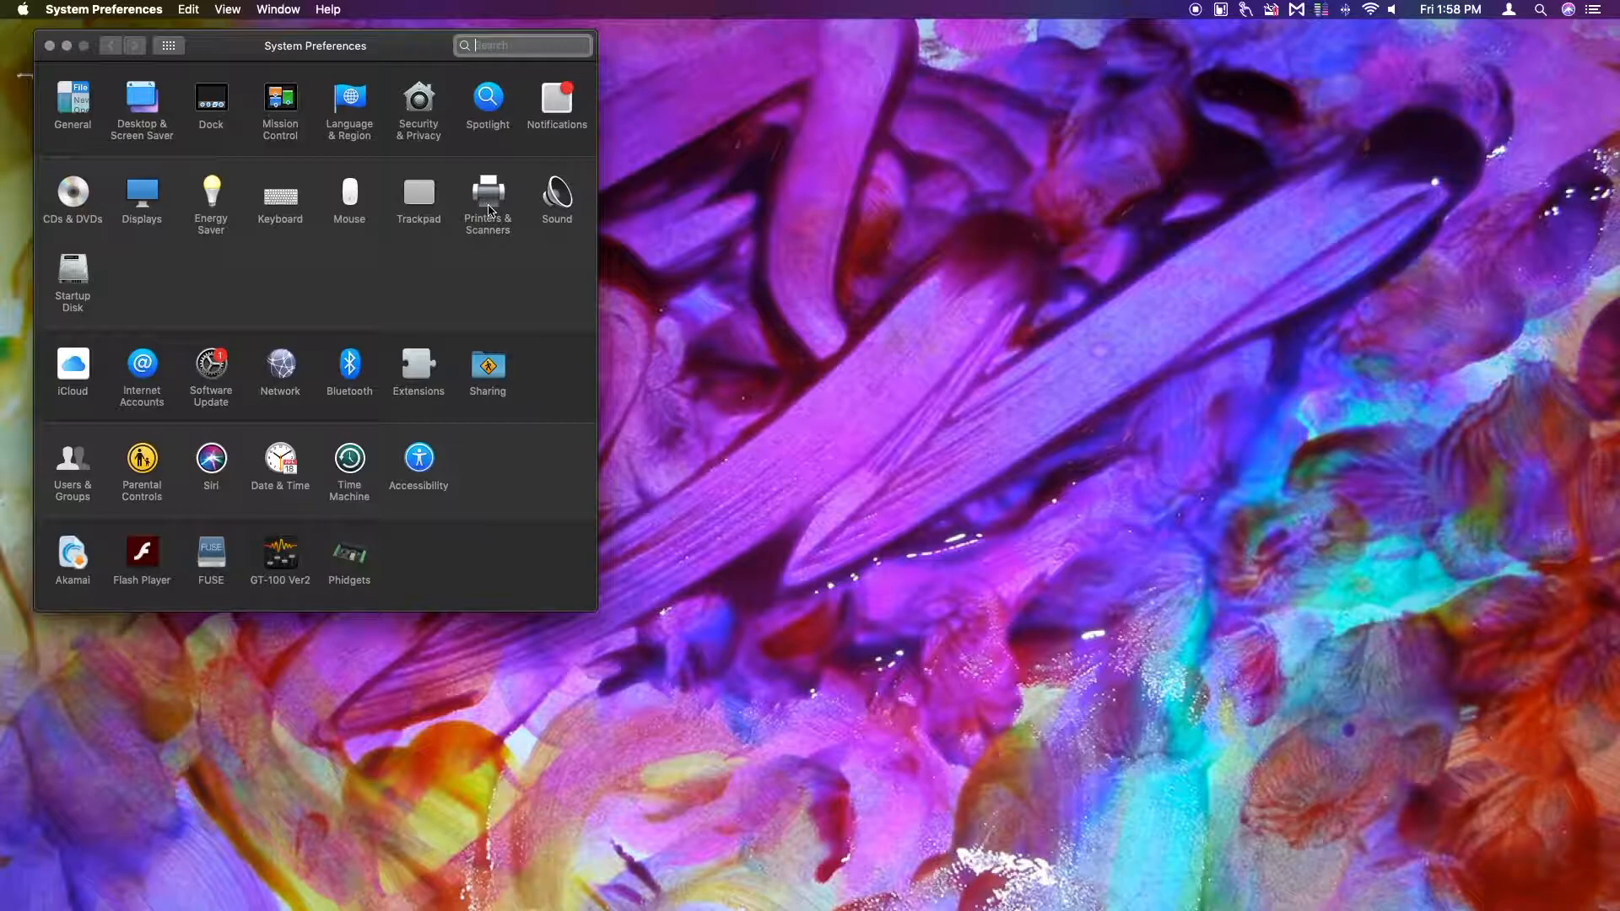
click(487, 197)
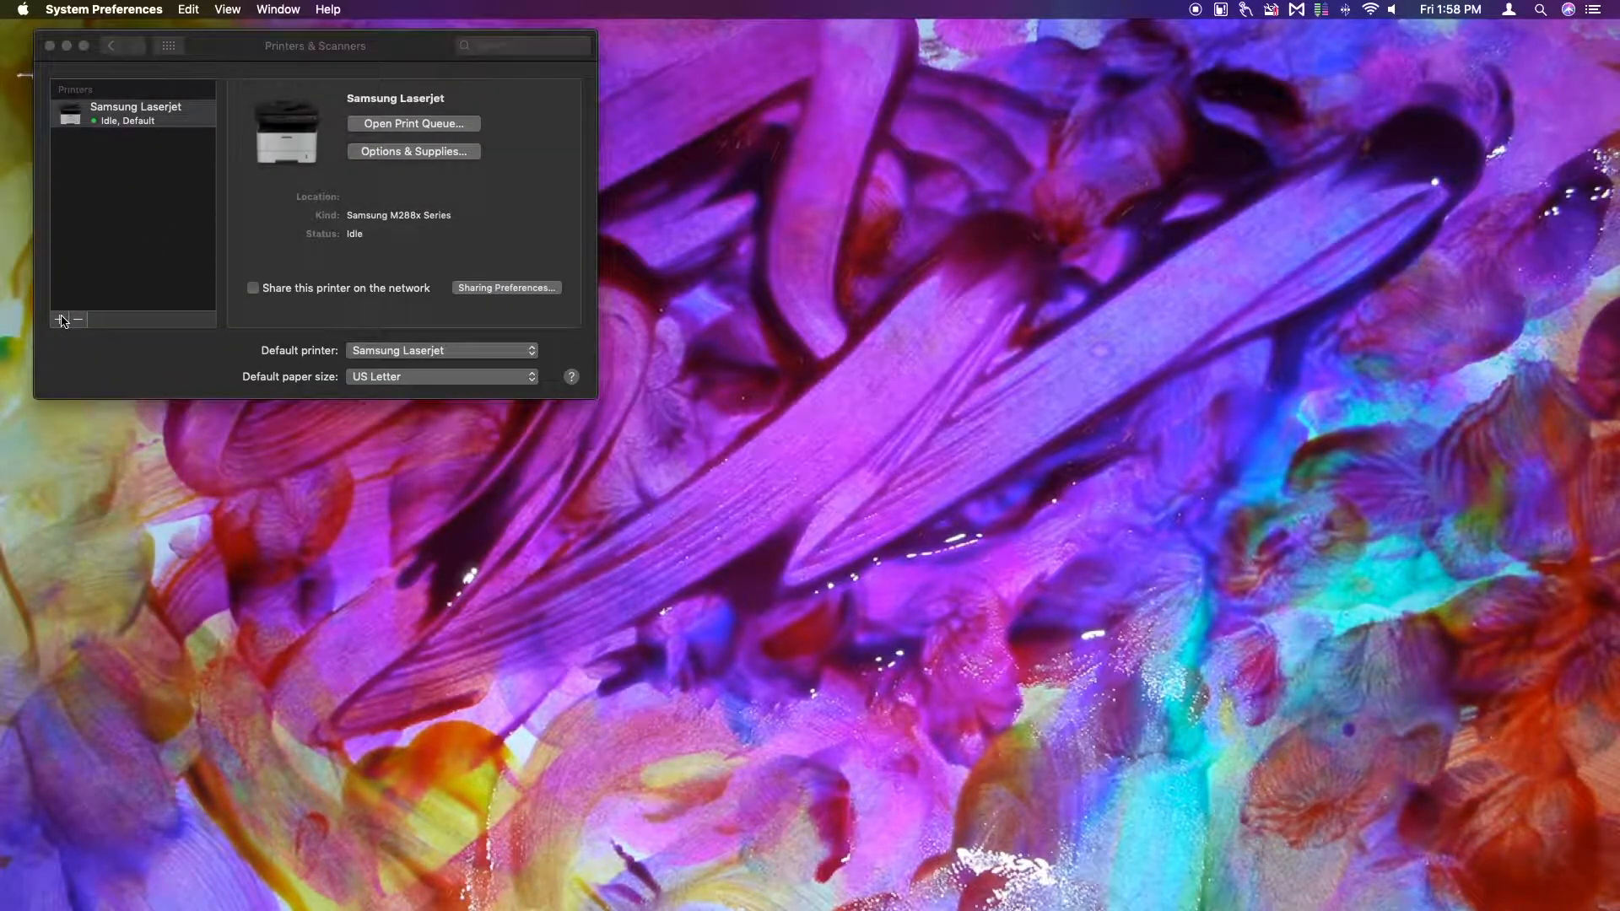
click(59, 319)
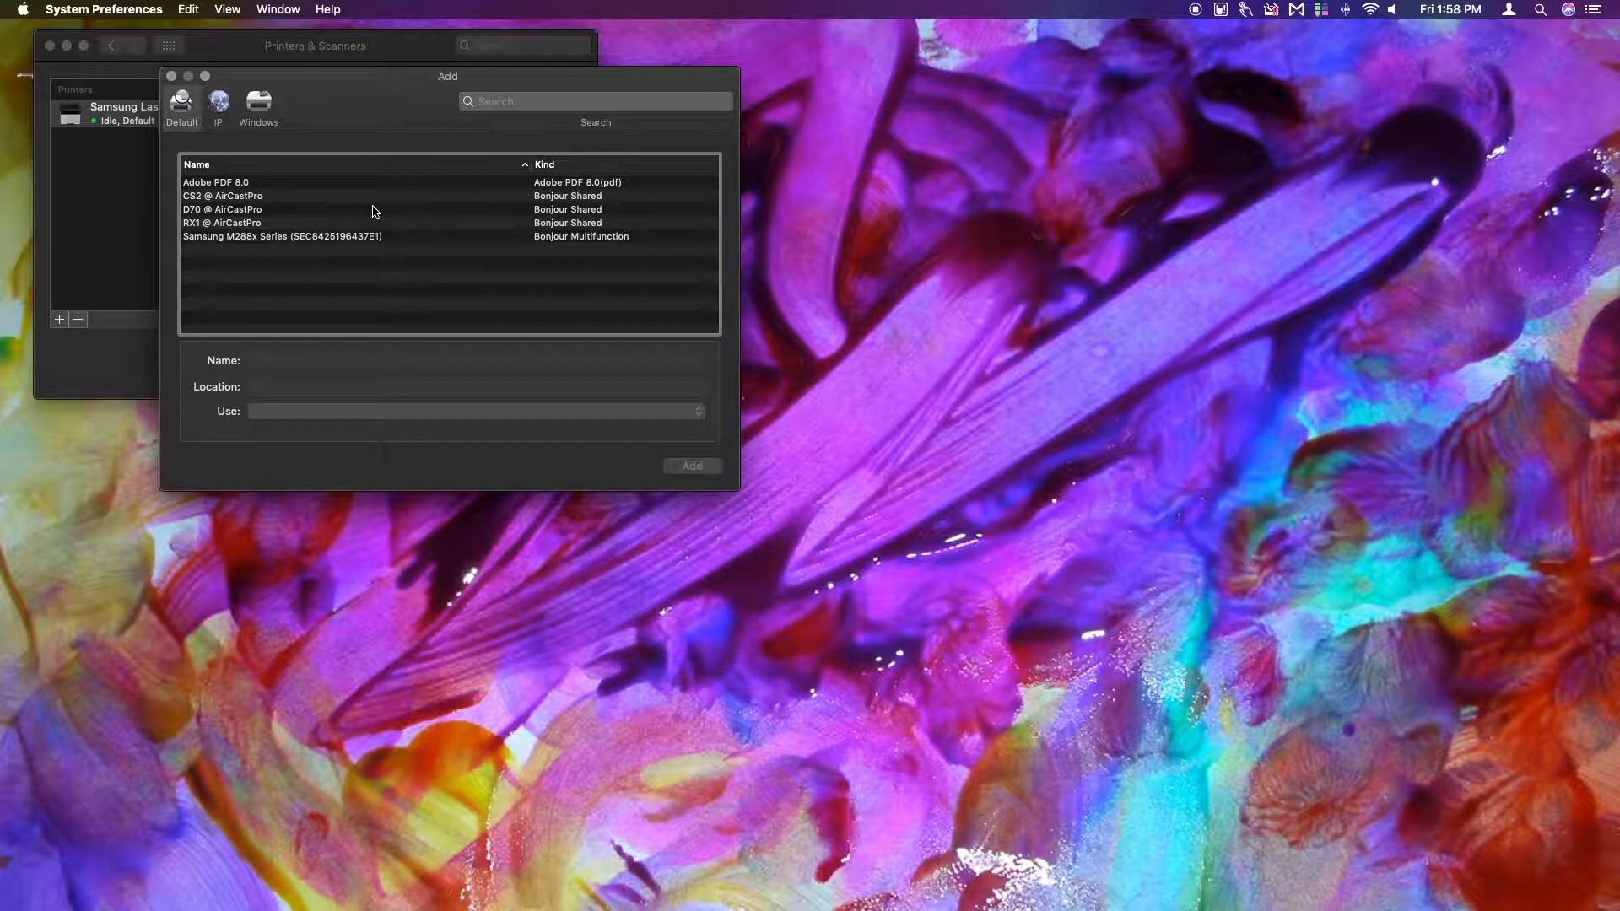
mouse_move(253, 224)
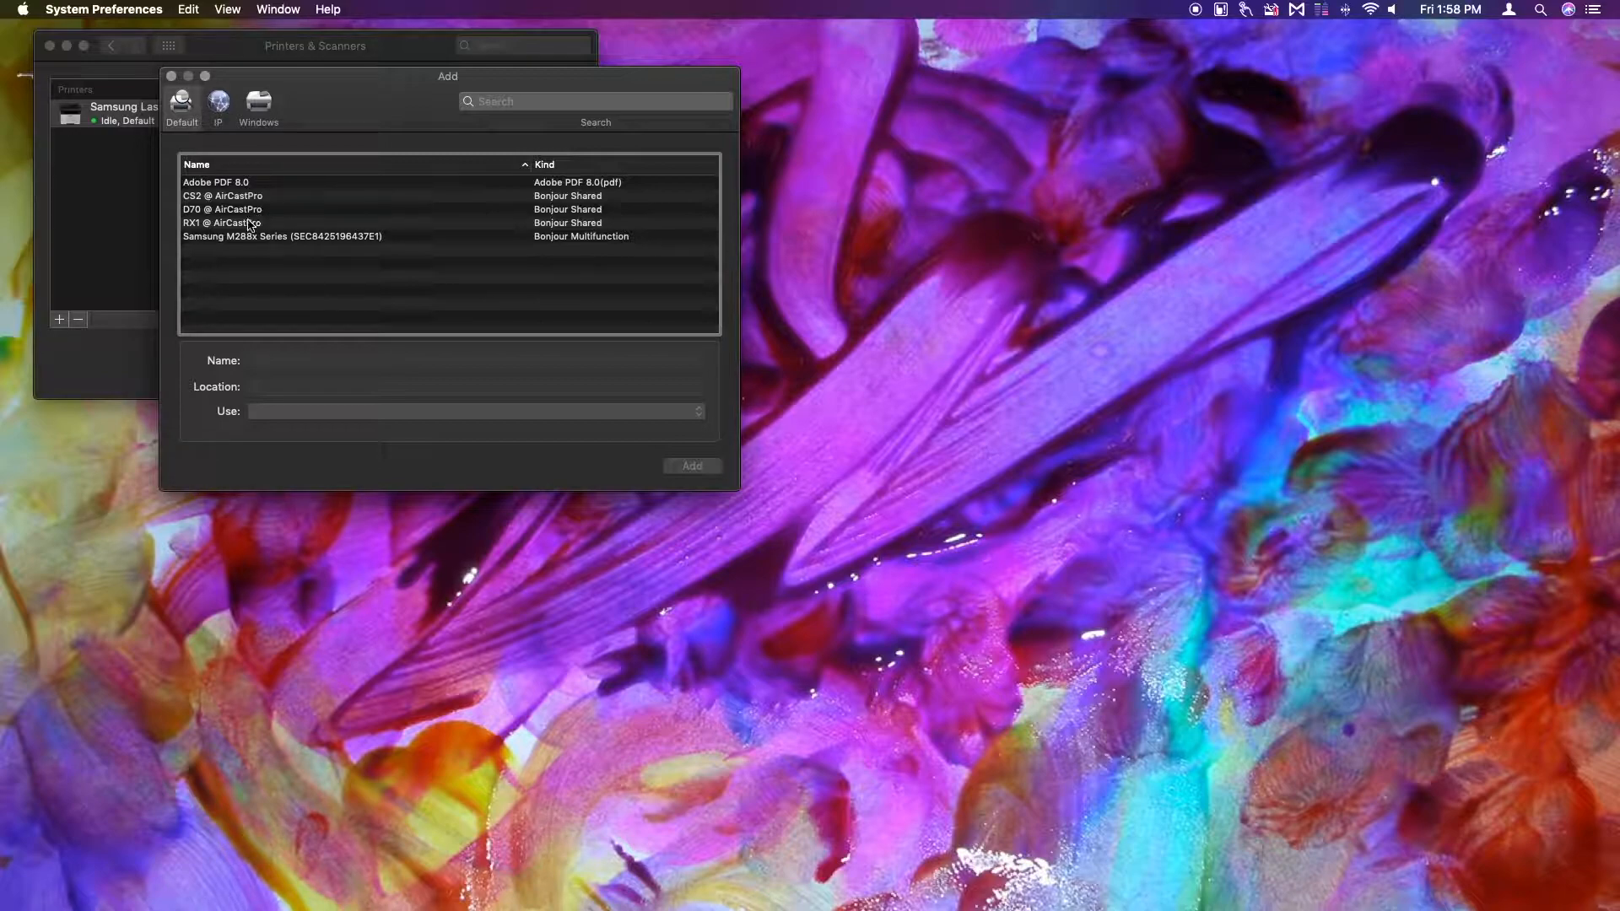
Add the RX1 @ AirCastPro printer with its Dai Nippon Printing DSRX1 driver.
click(222, 223)
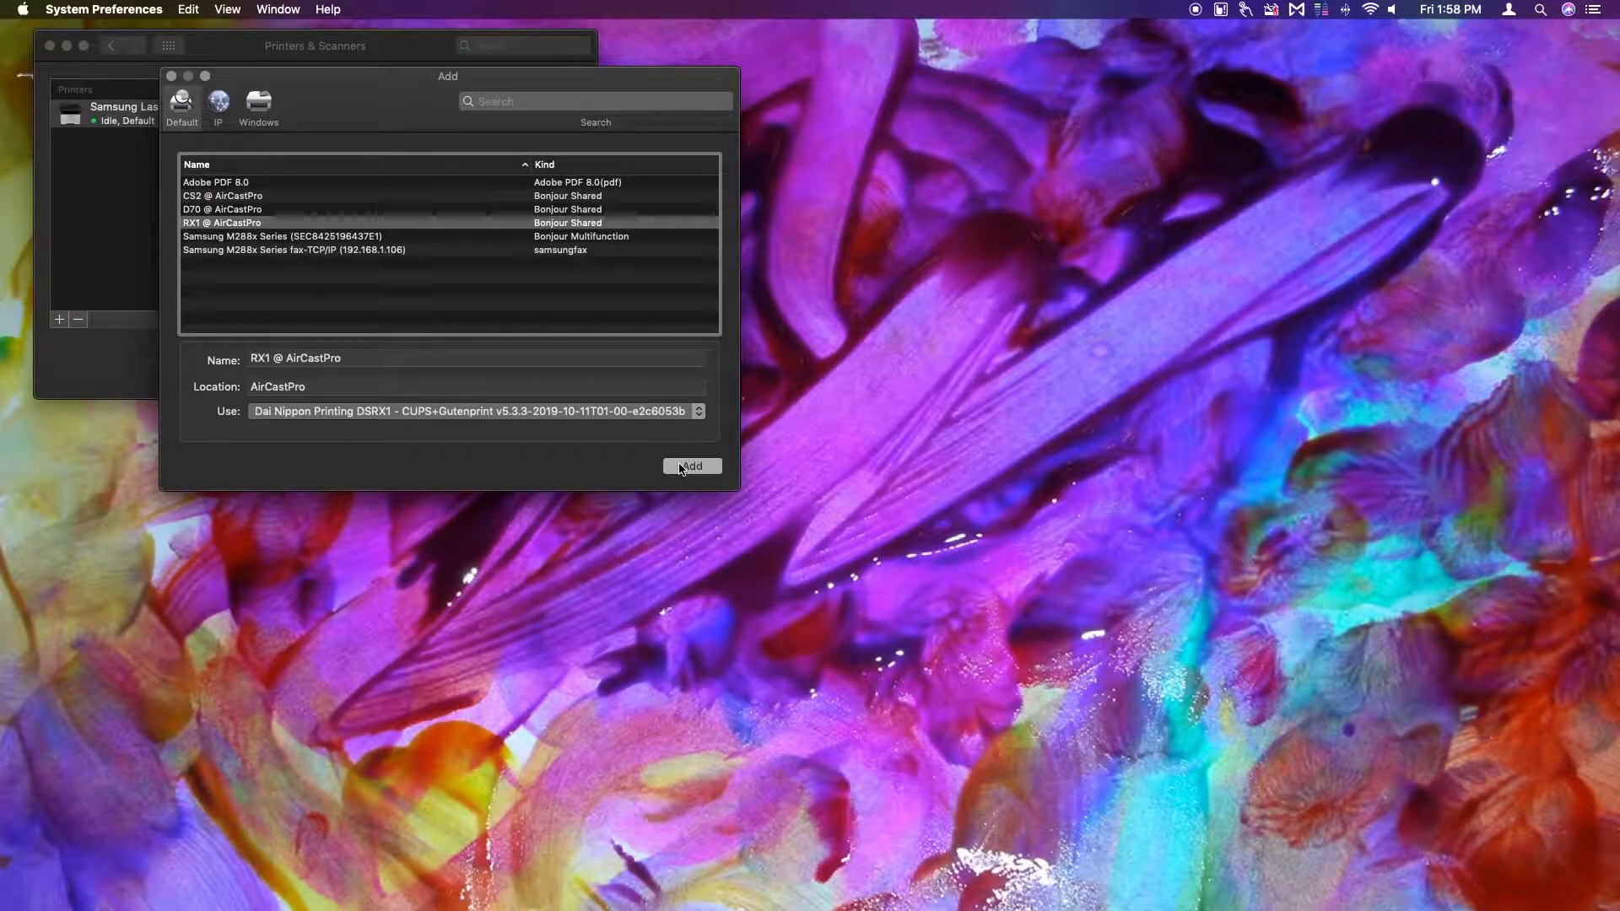
click(690, 465)
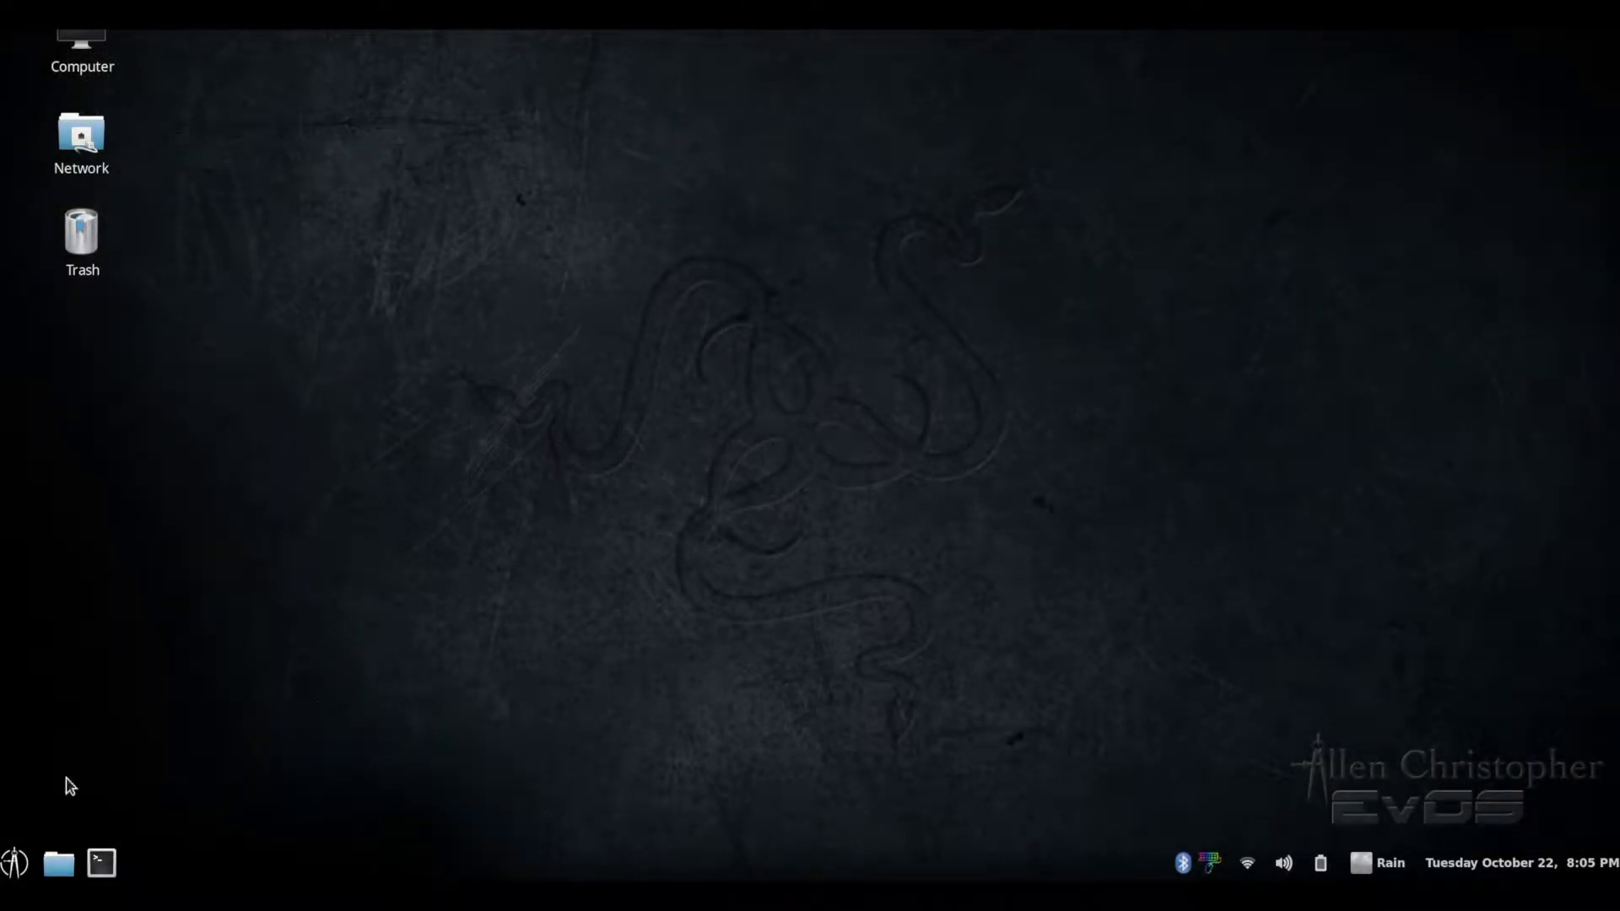
Open the Cinnamon applications menu and show the Administration tools, including Printers.
click(15, 863)
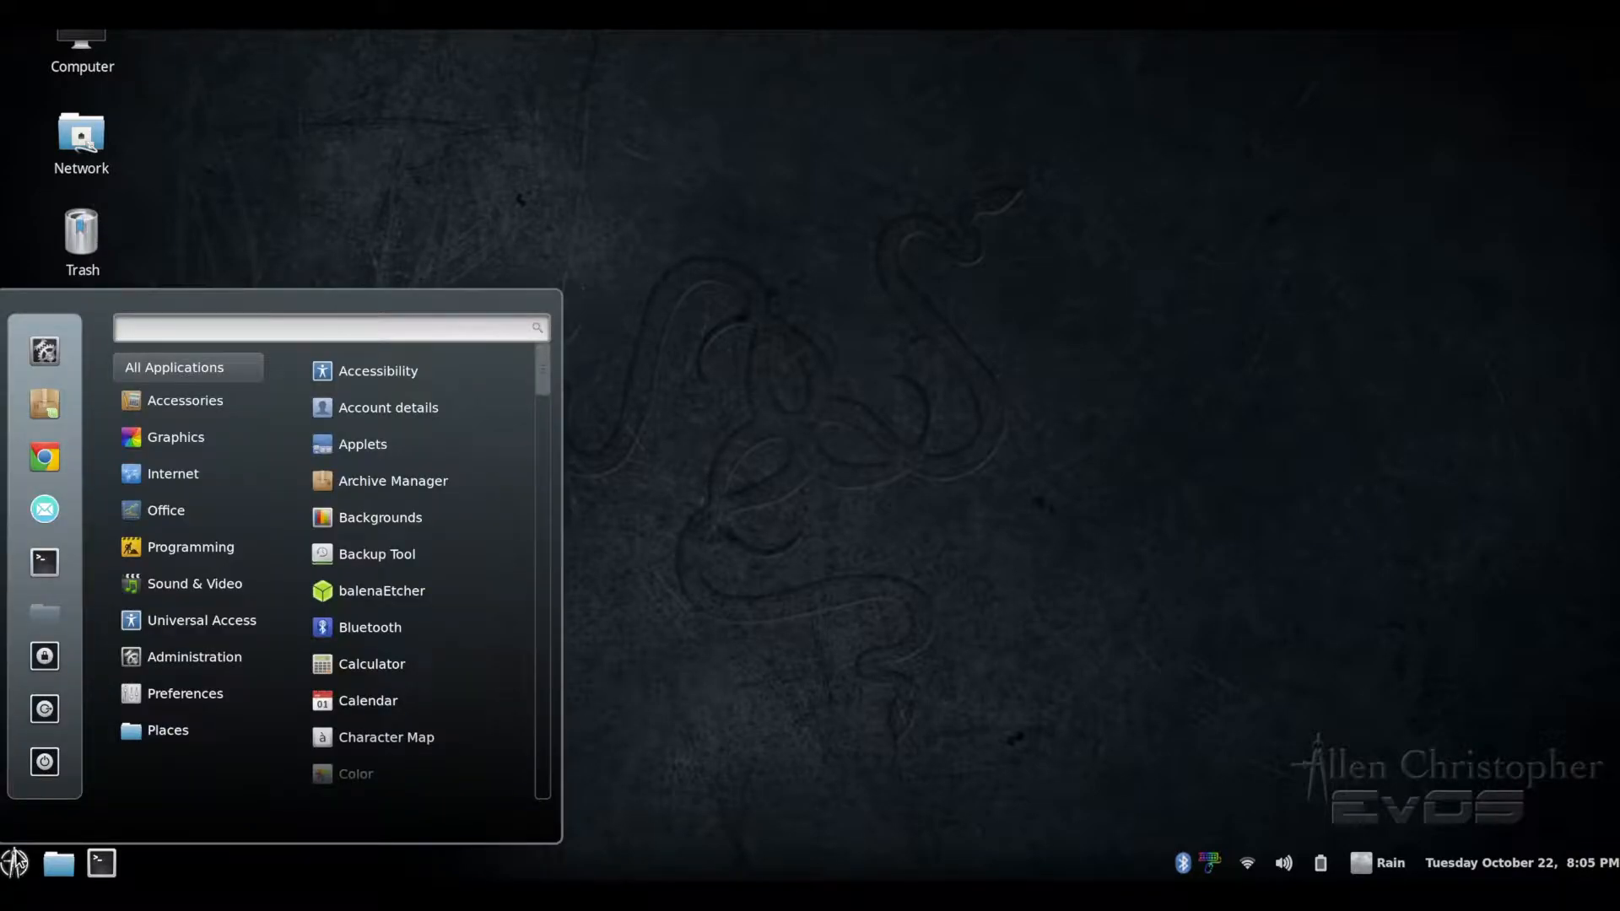
click(194, 656)
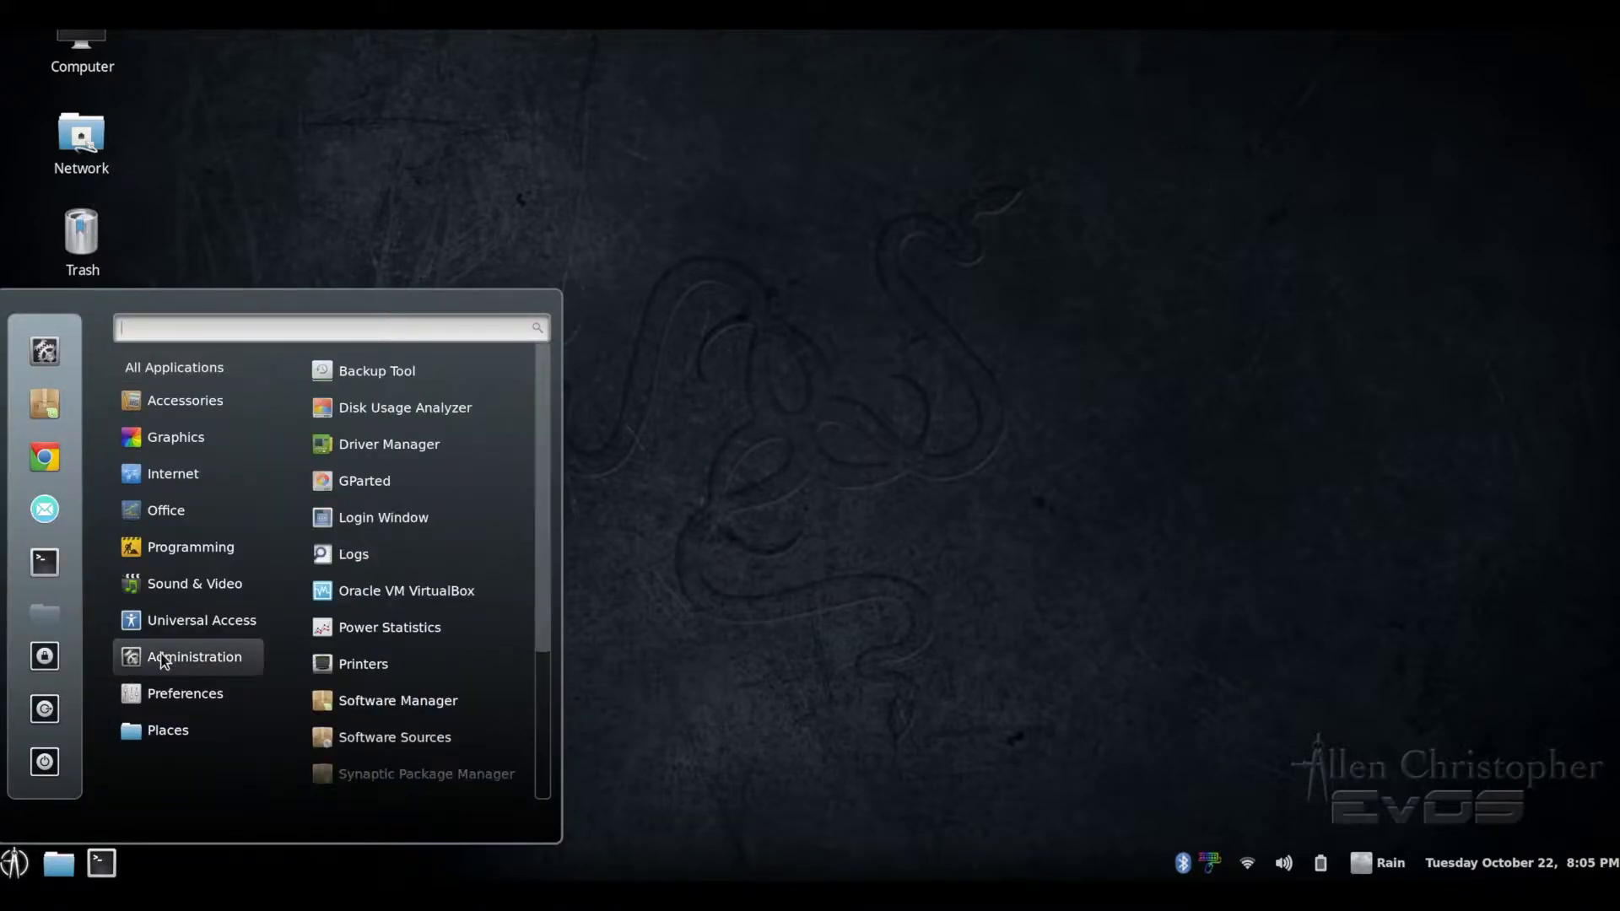
mouse_move(363, 663)
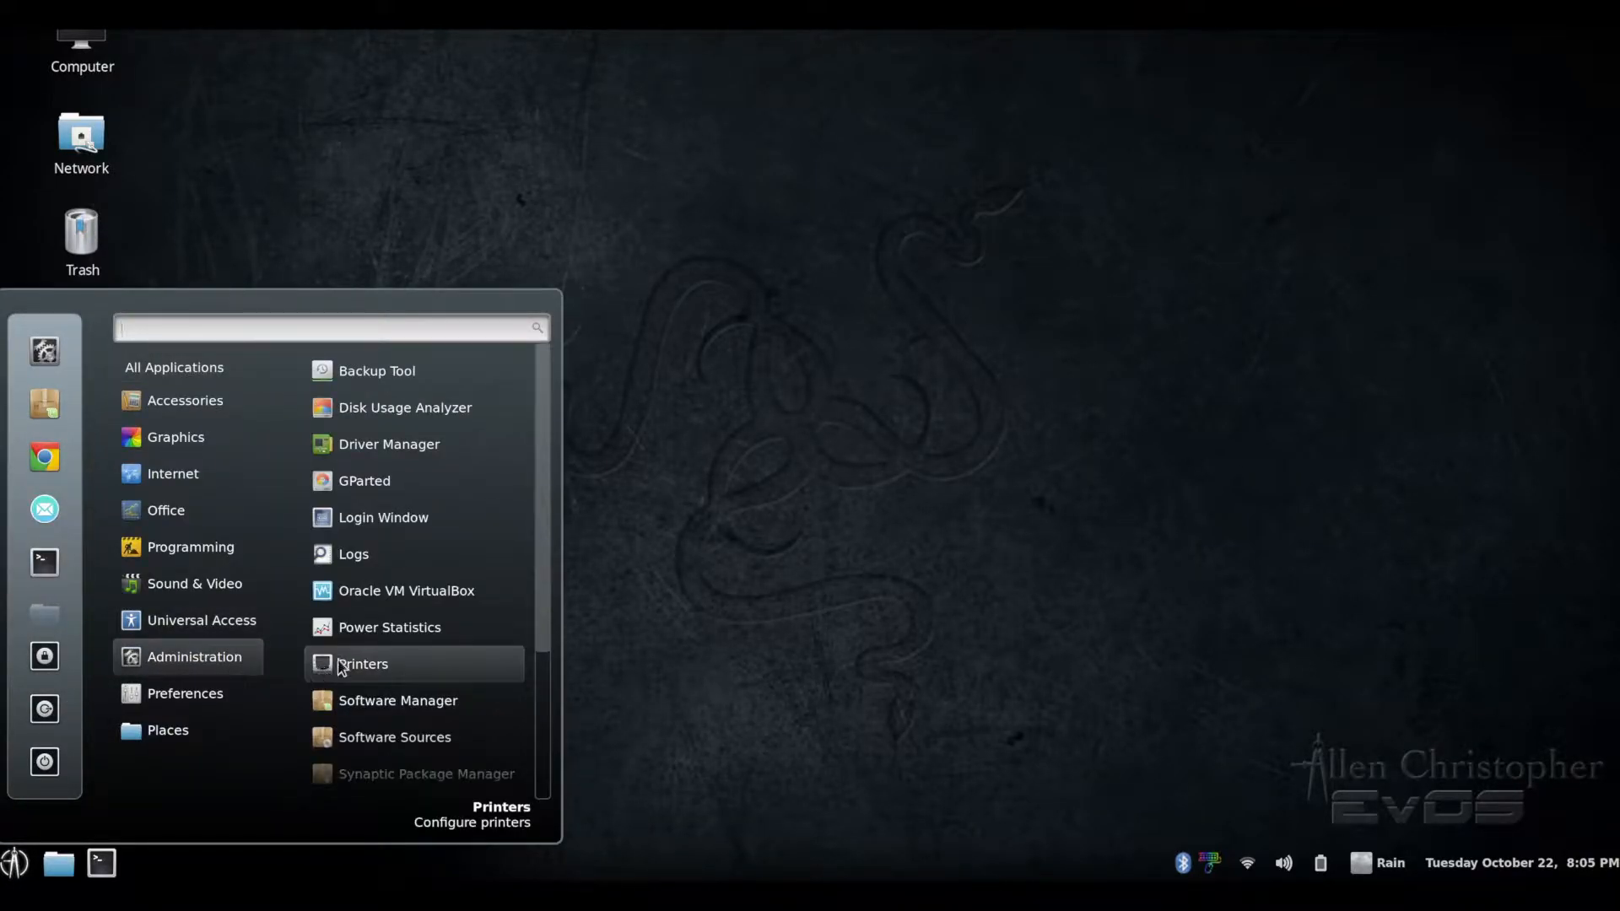